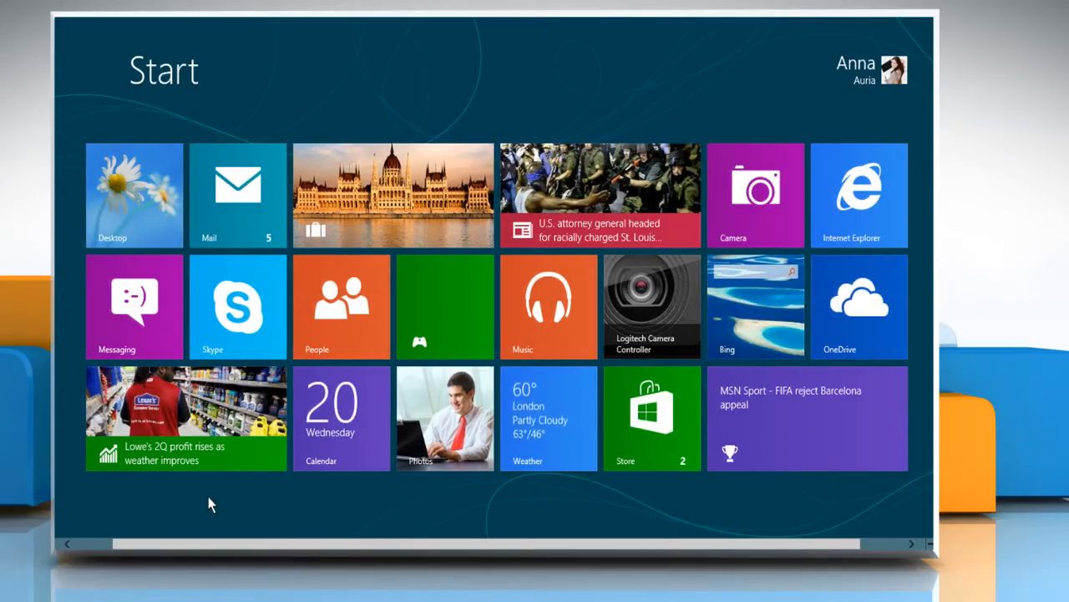
pyautogui.moveTo(207, 485)
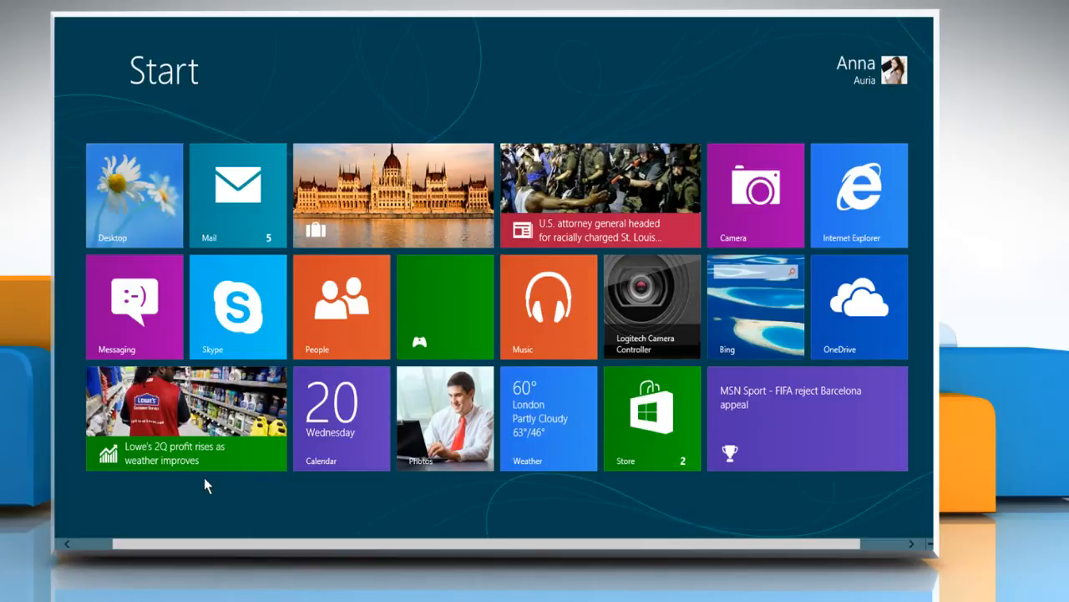
pyautogui.moveTo(269, 498)
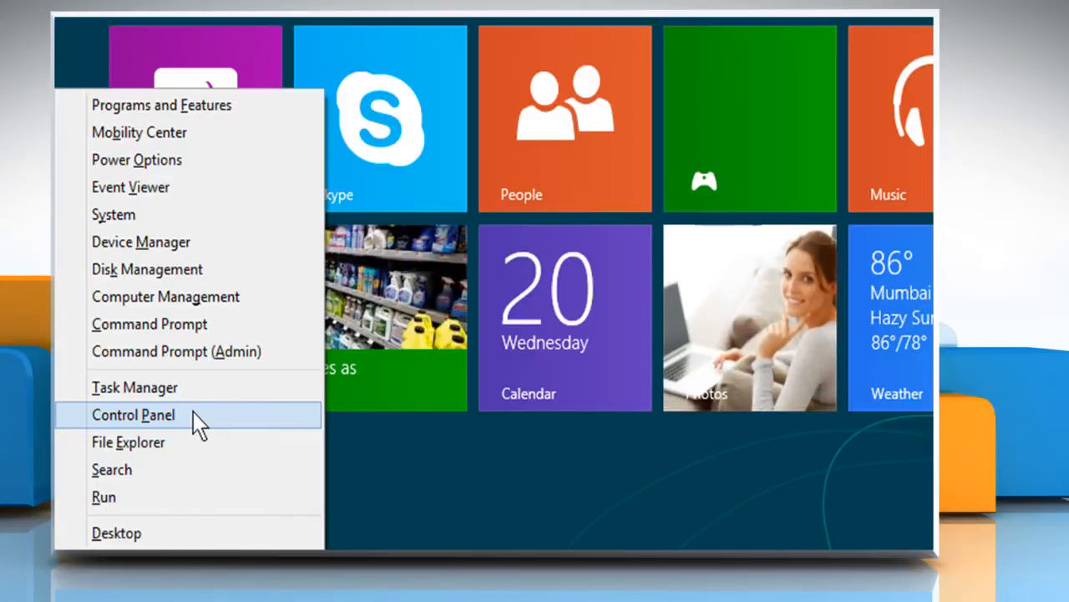
# Step: Choose Control Panel from the Start screen's bottom-left quick-link menu
pyautogui.click(133, 414)
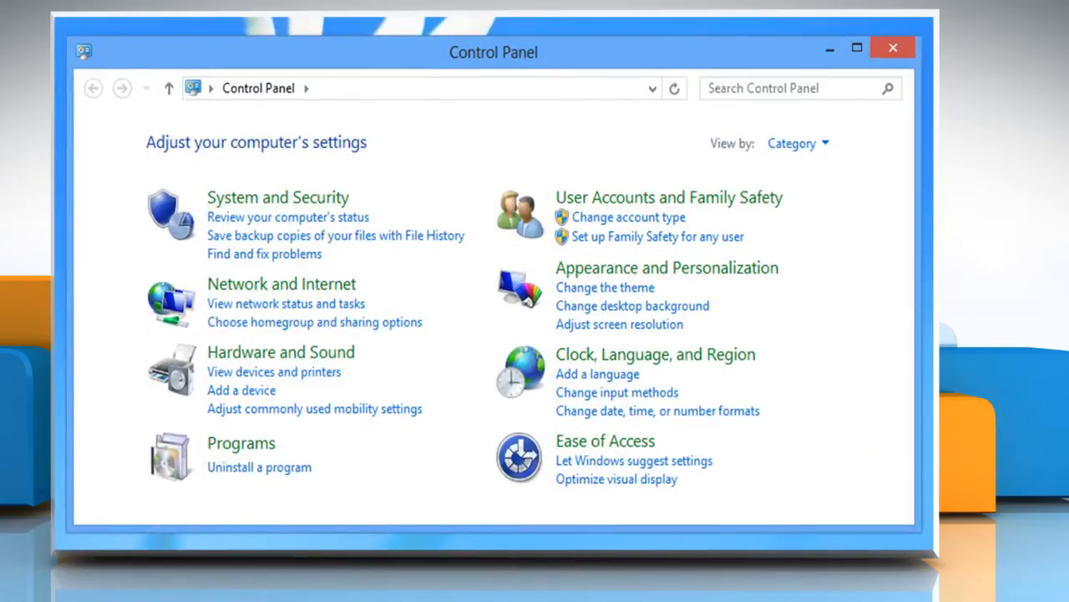
pyautogui.moveTo(241, 451)
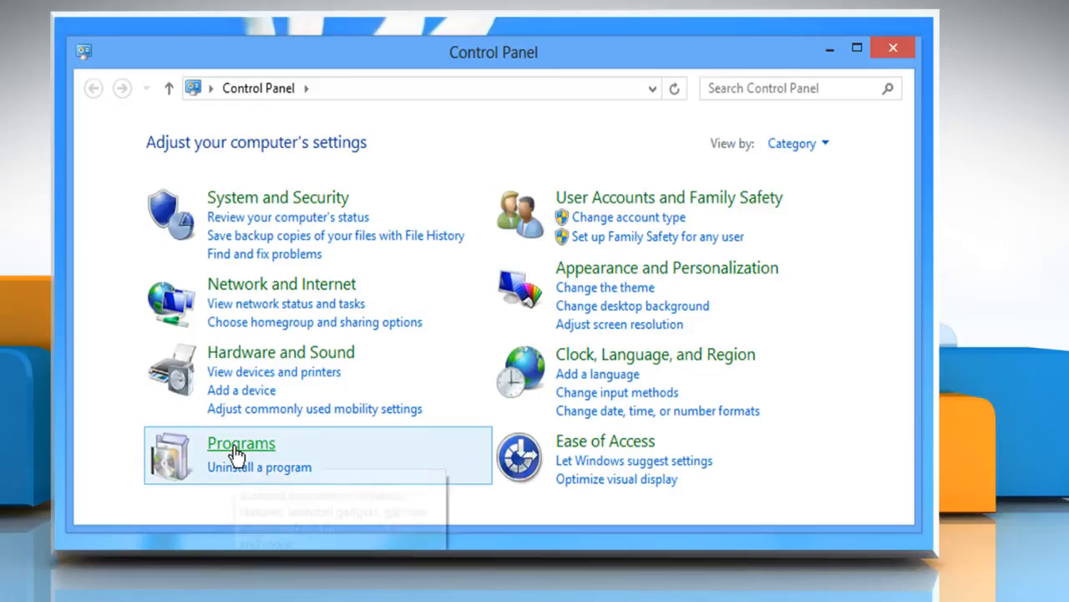
# Step: Open the Programs category in Control Panel
pyautogui.click(241, 443)
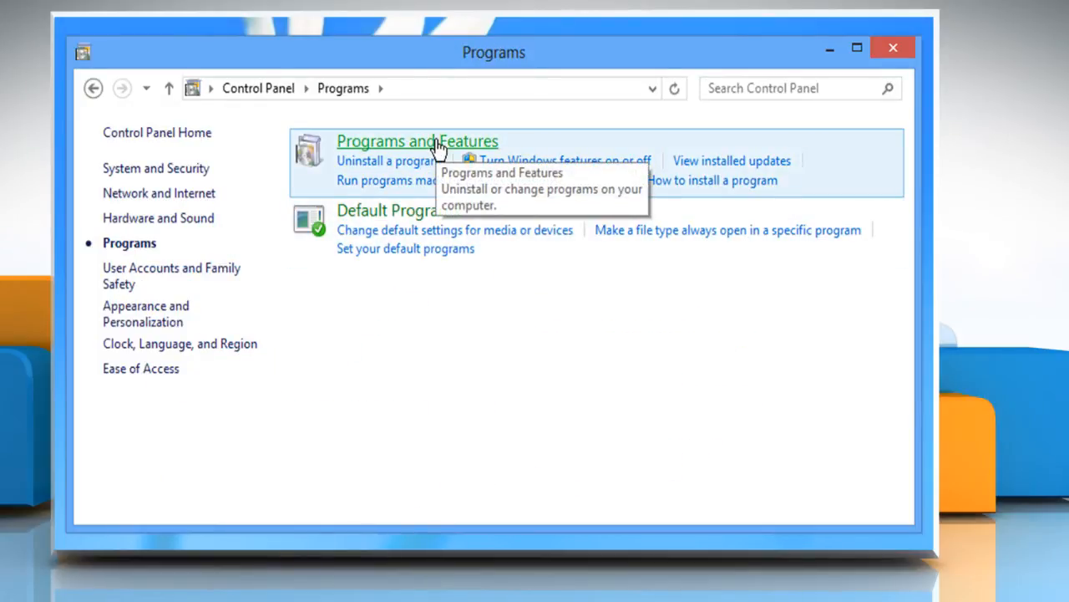
# Step: Uninstall Snap.Do from Programs and Features and confirm with Yes
pyautogui.click(416, 140)
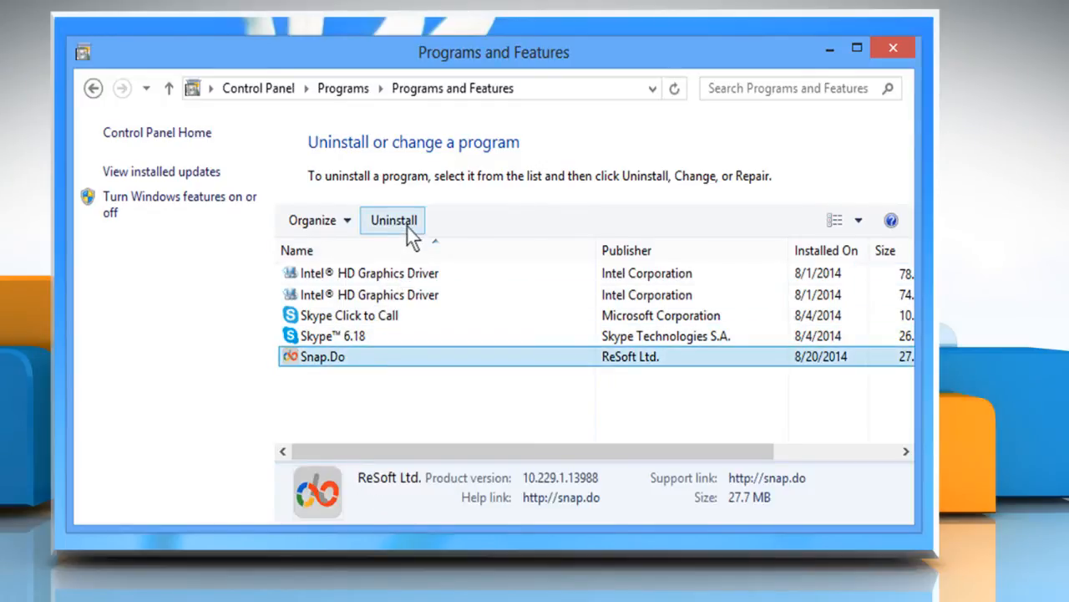
pyautogui.click(393, 220)
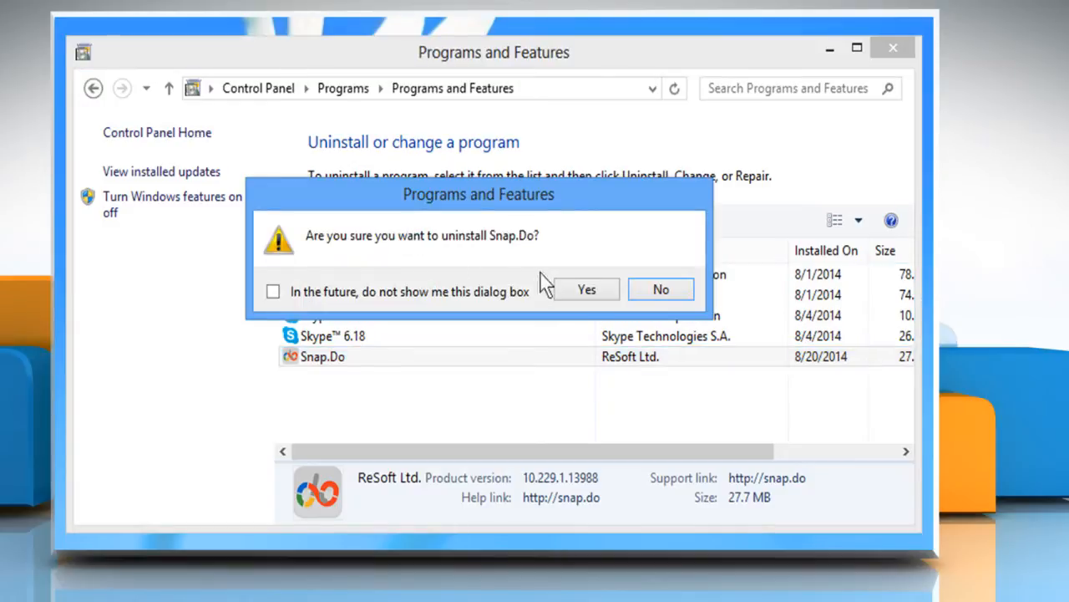
pyautogui.click(586, 290)
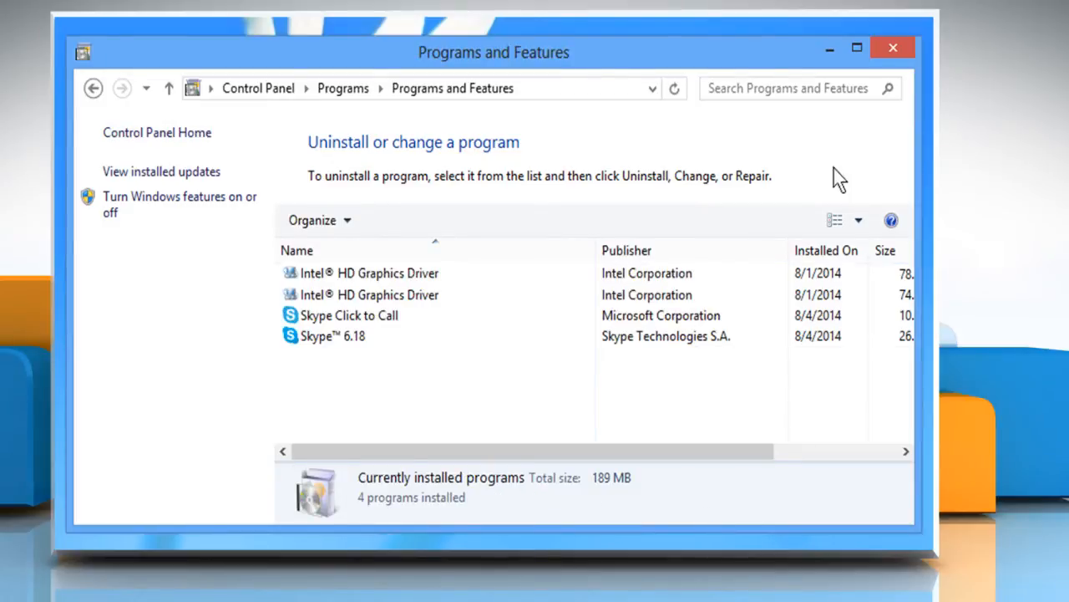
# Step: Close the Control Panel window to return to the desktop
pyautogui.click(892, 47)
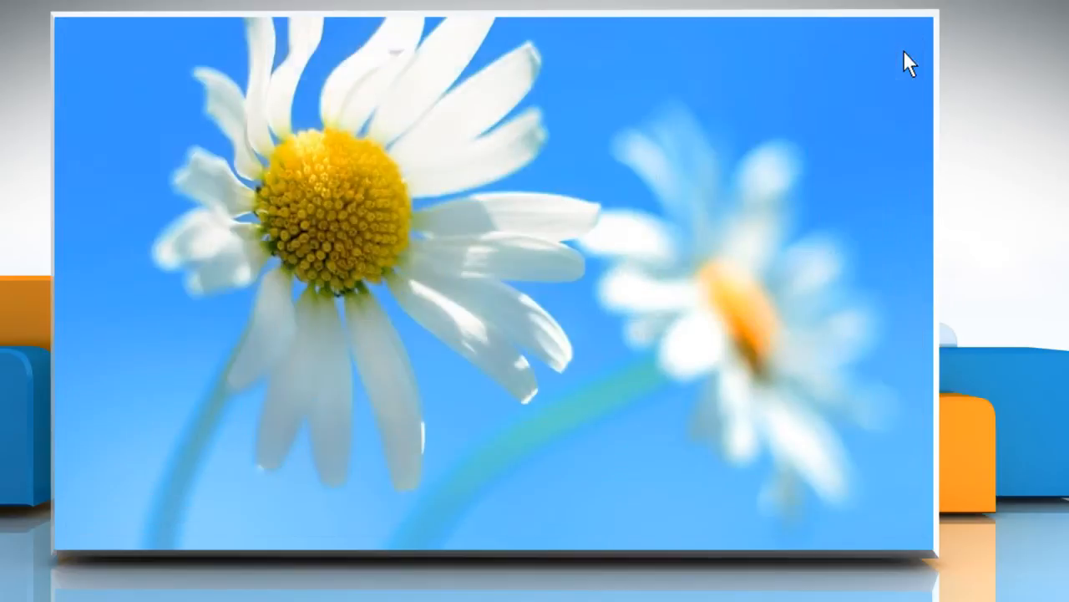